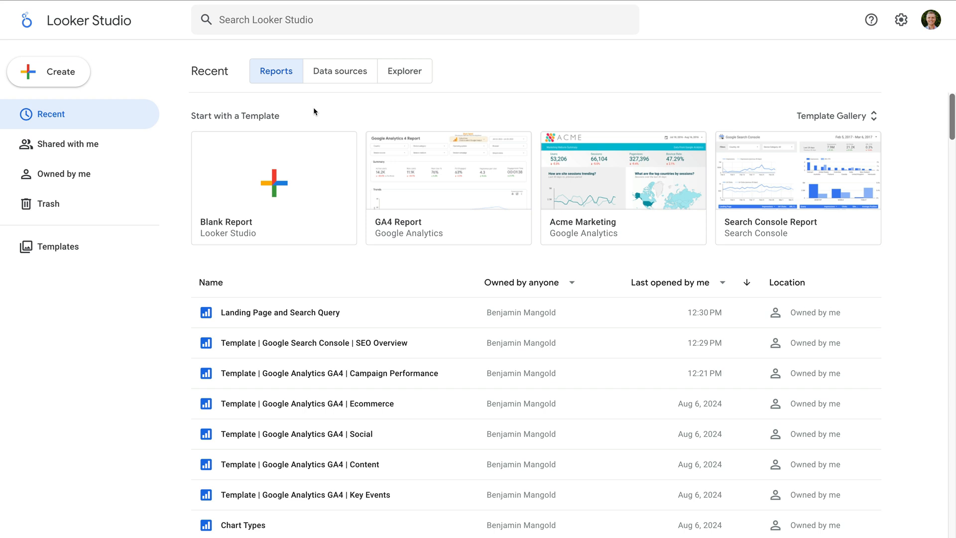
{"action": "mouse_move", "coordinate": [440, 167]}
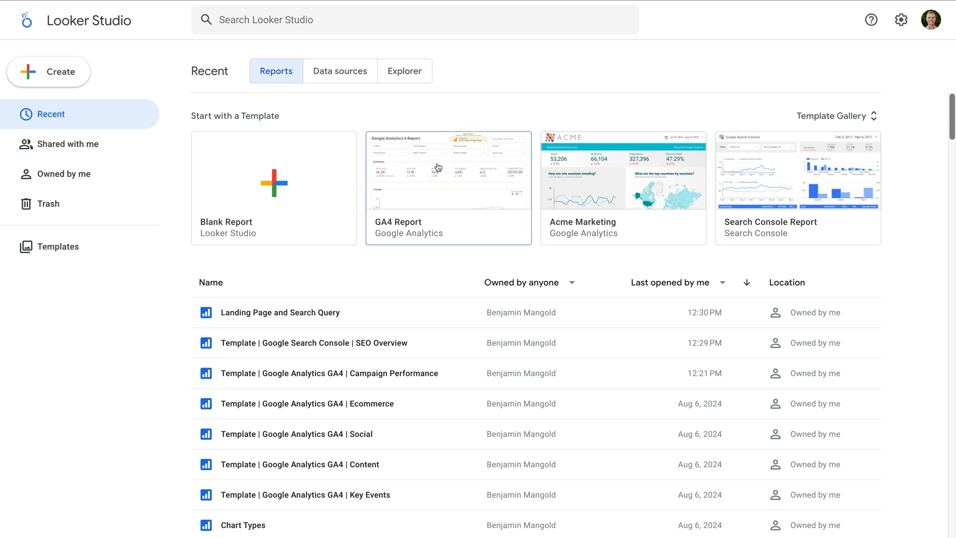
{"action": "mouse_move", "coordinate": [506, 279]}
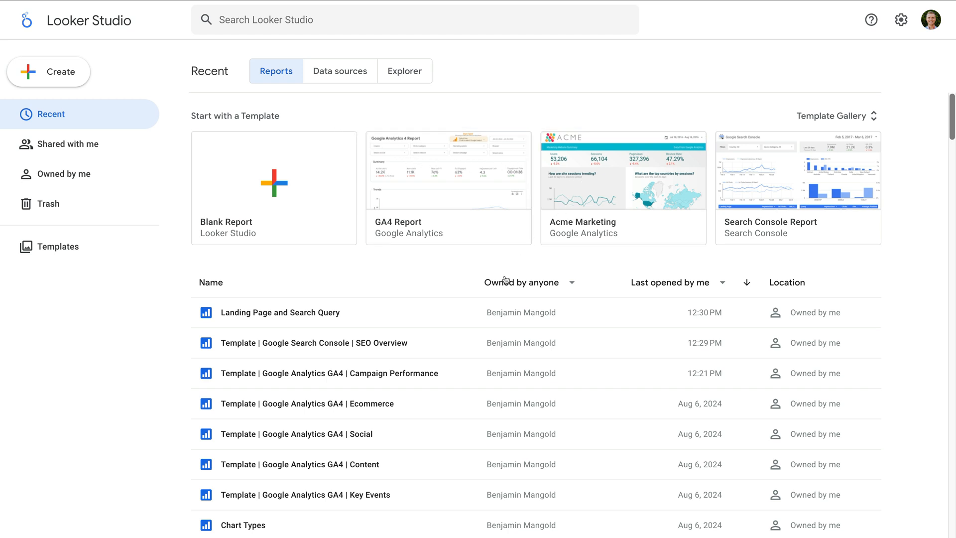
{"action": "mouse_move", "coordinate": [457, 348]}
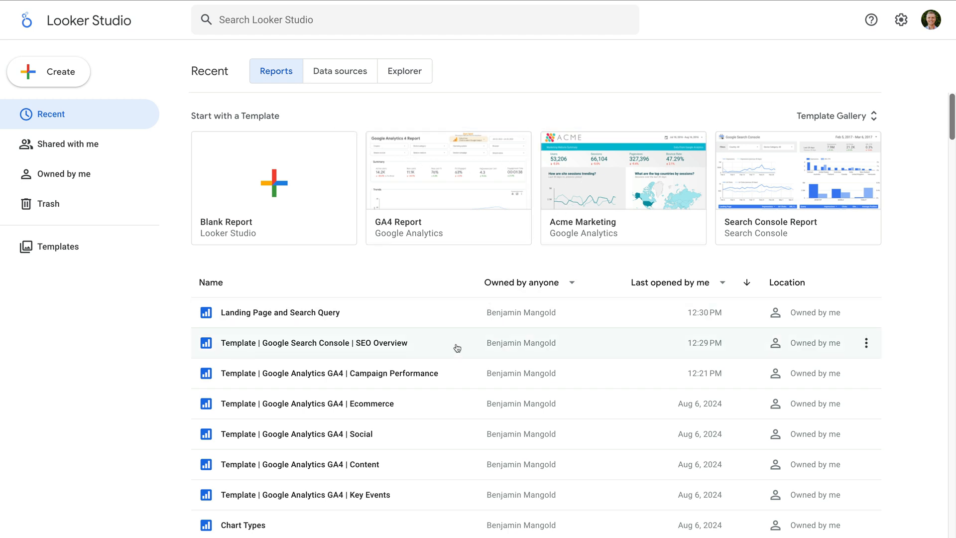
{"action": "mouse_move", "coordinate": [91, 108]}
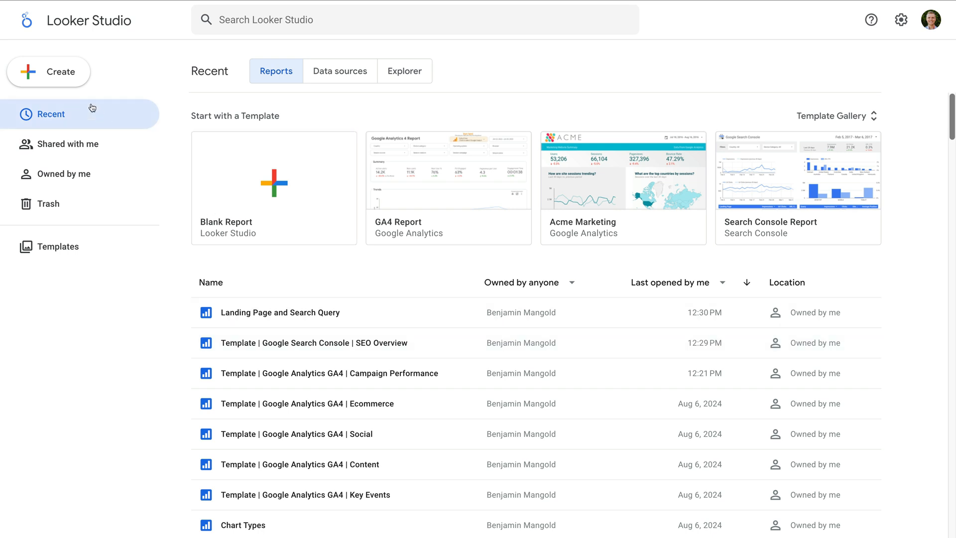
- Show the Create menu on the Looker Studio home page
{"action": "left_click", "coordinate": [48, 72]}
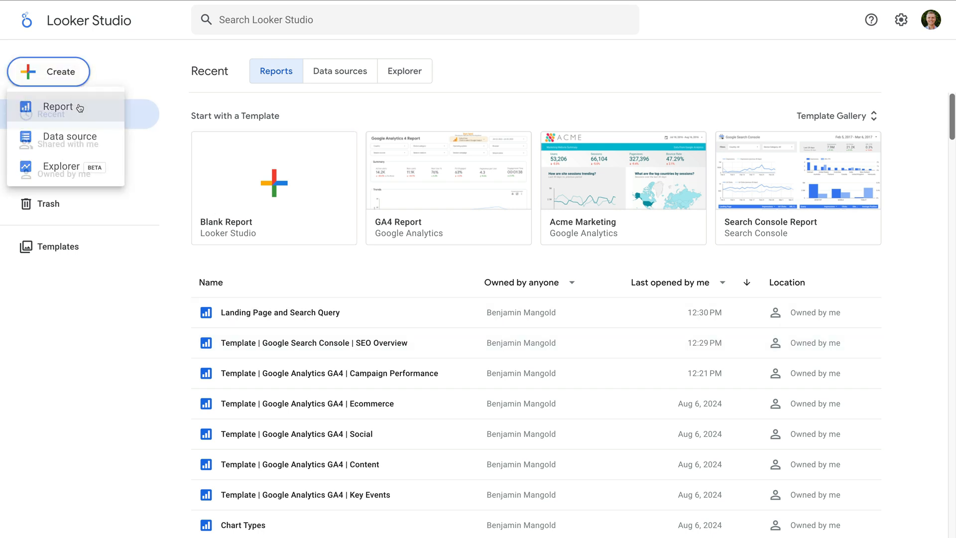
- Create a blank untitled report and bring up the Add data panel with Google connectors
{"action": "left_click", "coordinate": [58, 106]}
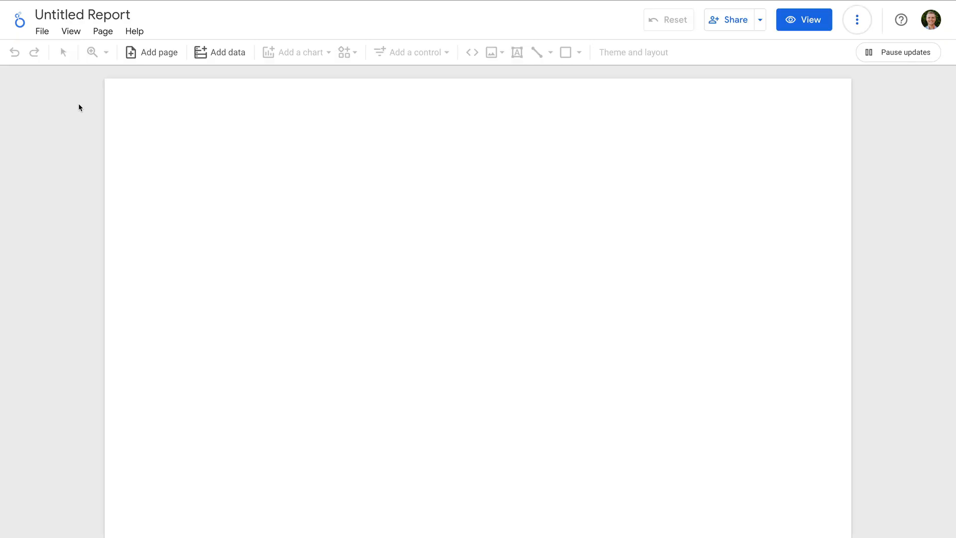
{"action": "left_click", "coordinate": [226, 52]}
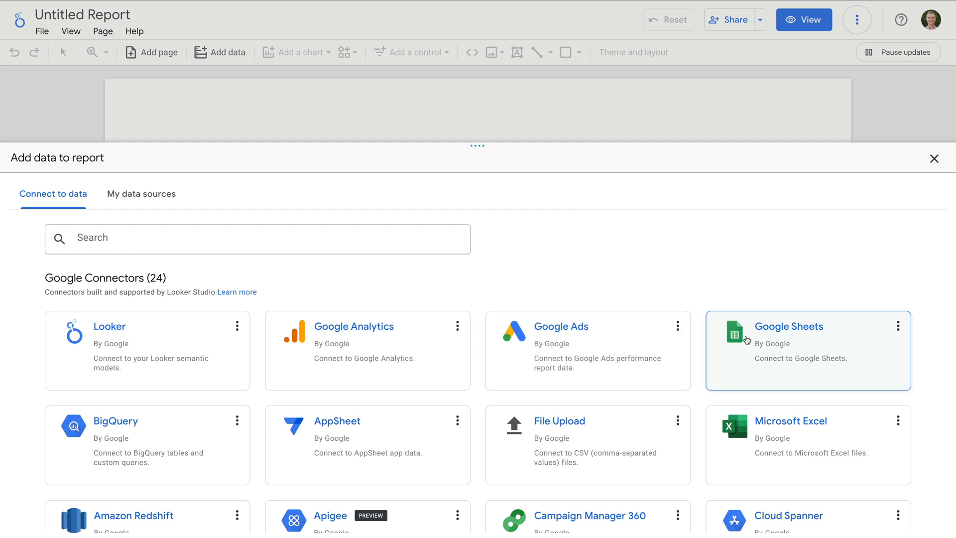
{"action": "mouse_move", "coordinate": [444, 359]}
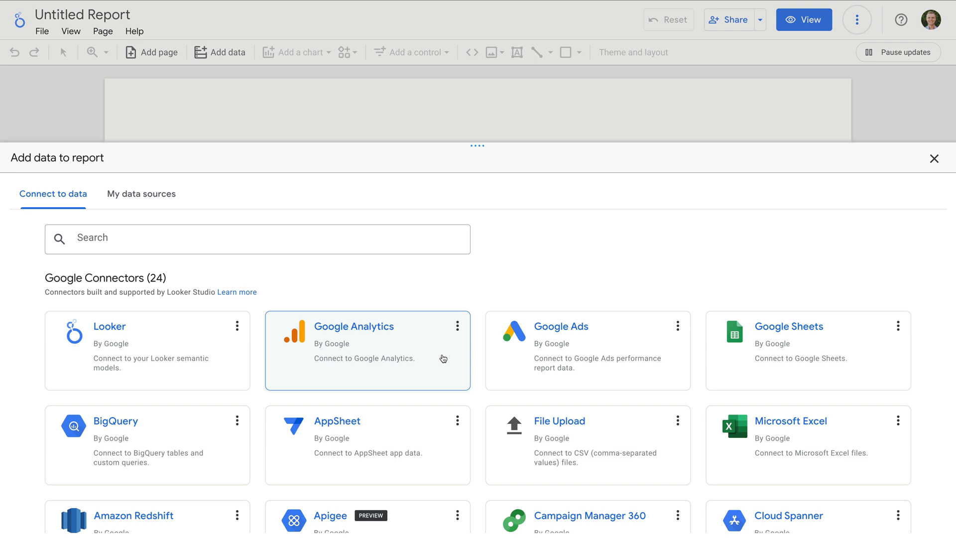
- Add the Google Analytics GA4 - Google Merch Shop property from Demo Account as the report's data
{"action": "left_click", "coordinate": [365, 350]}
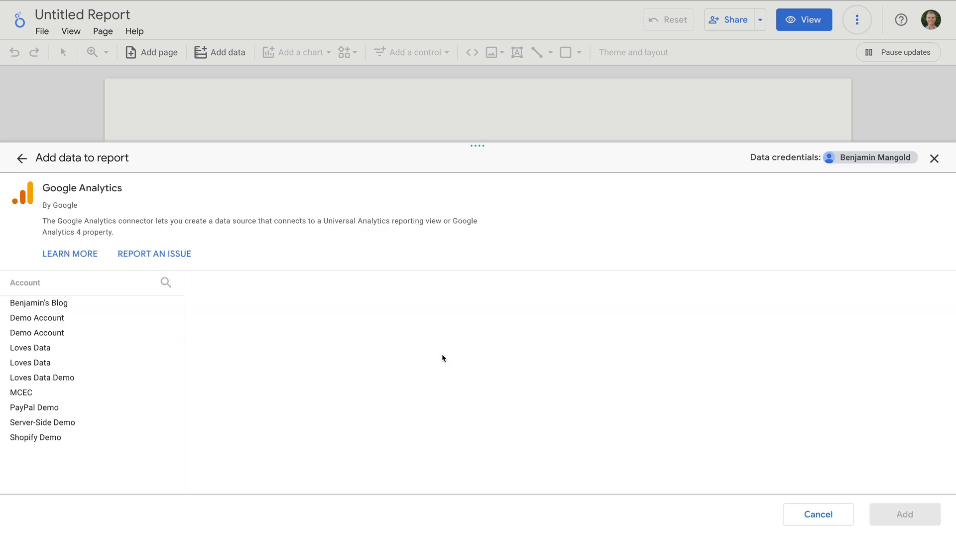
{"action": "mouse_move", "coordinate": [209, 332]}
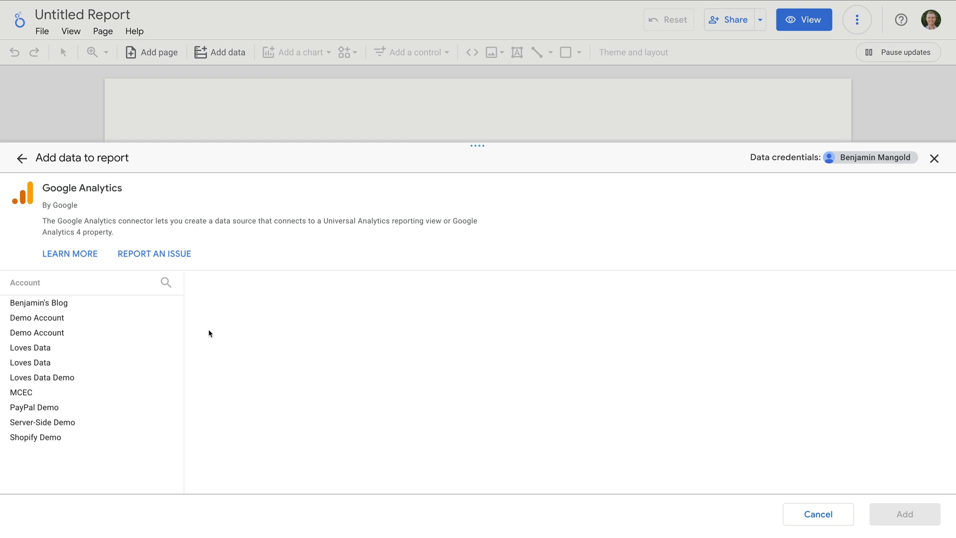
{"action": "left_click", "coordinate": [37, 332]}
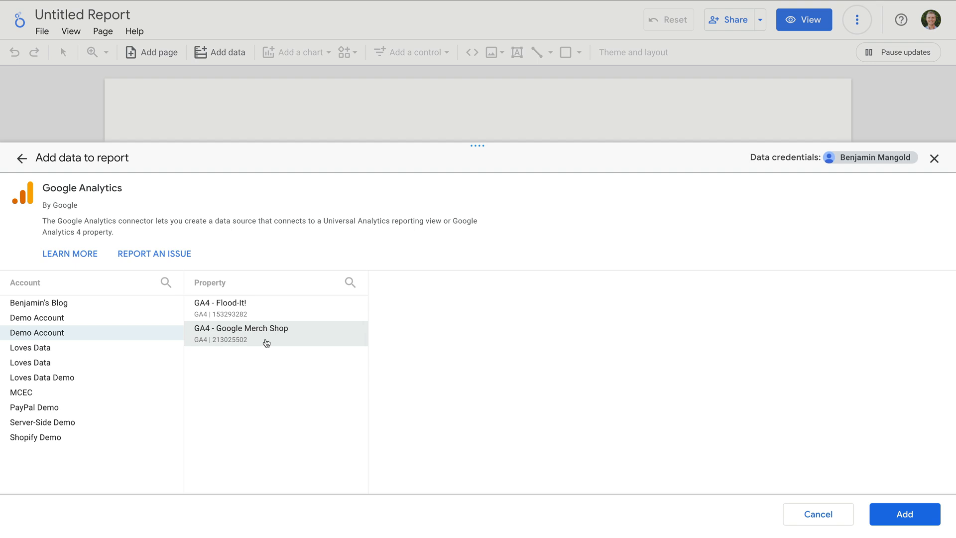
{"action": "mouse_move", "coordinate": [892, 501]}
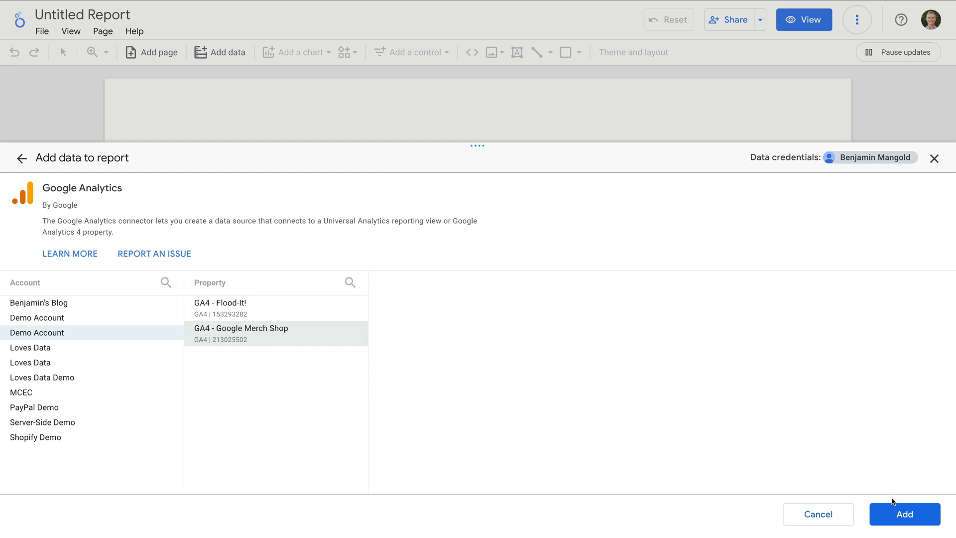
{"action": "left_click", "coordinate": [905, 514]}
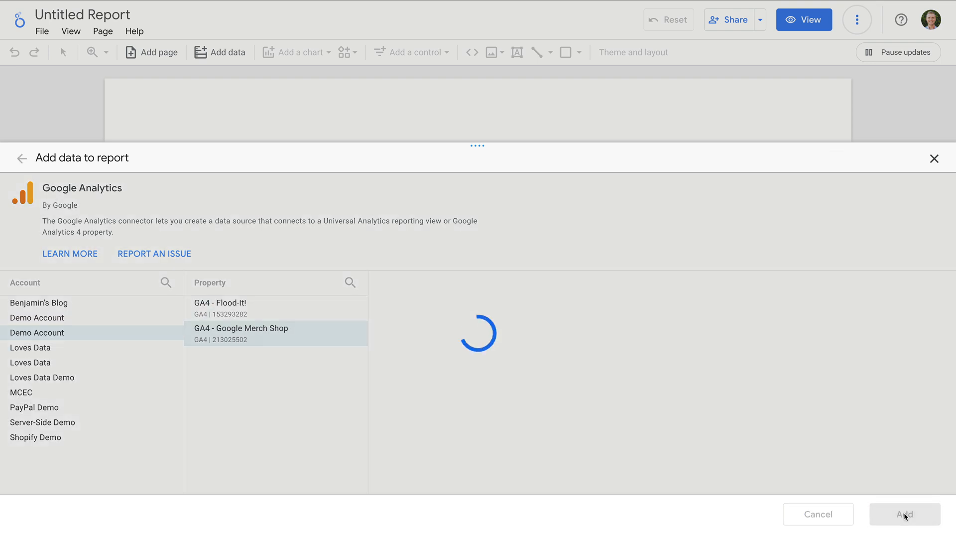
{"action": "left_click", "coordinate": [904, 514]}
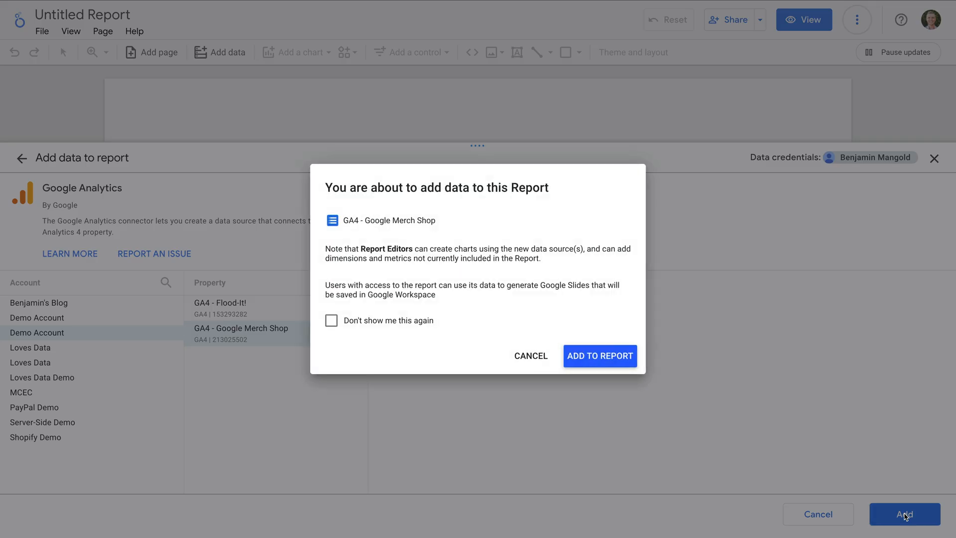
{"action": "mouse_move", "coordinate": [743, 447]}
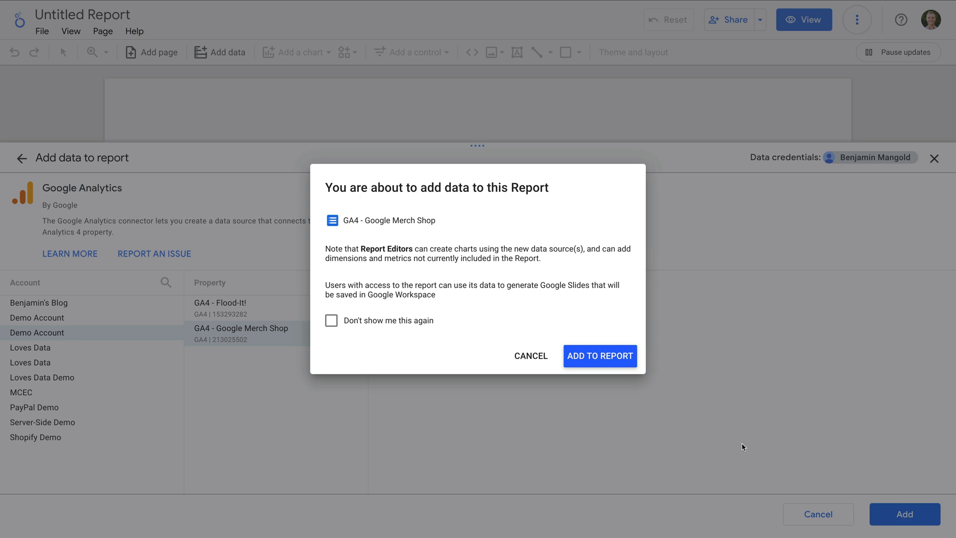
{"action": "left_click", "coordinate": [600, 356]}
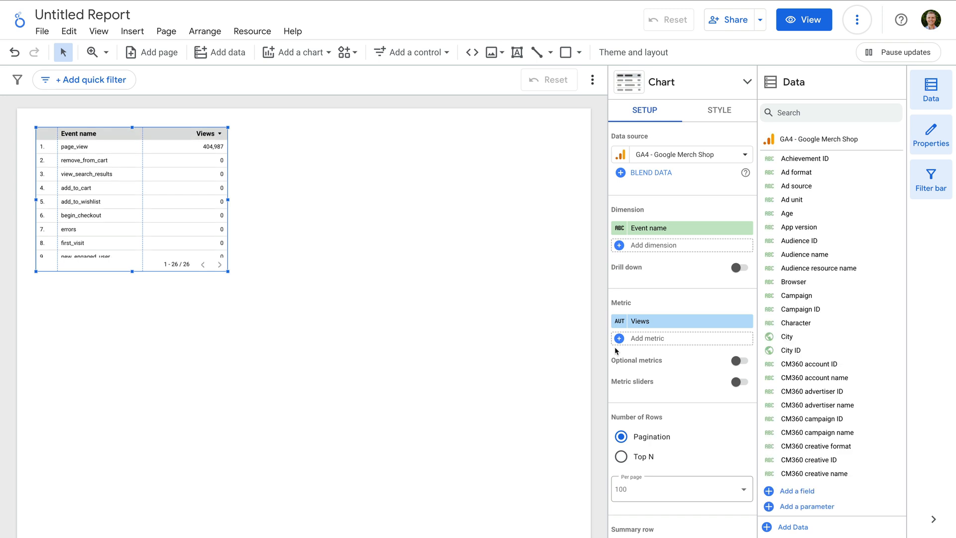
{"action": "mouse_move", "coordinate": [364, 232]}
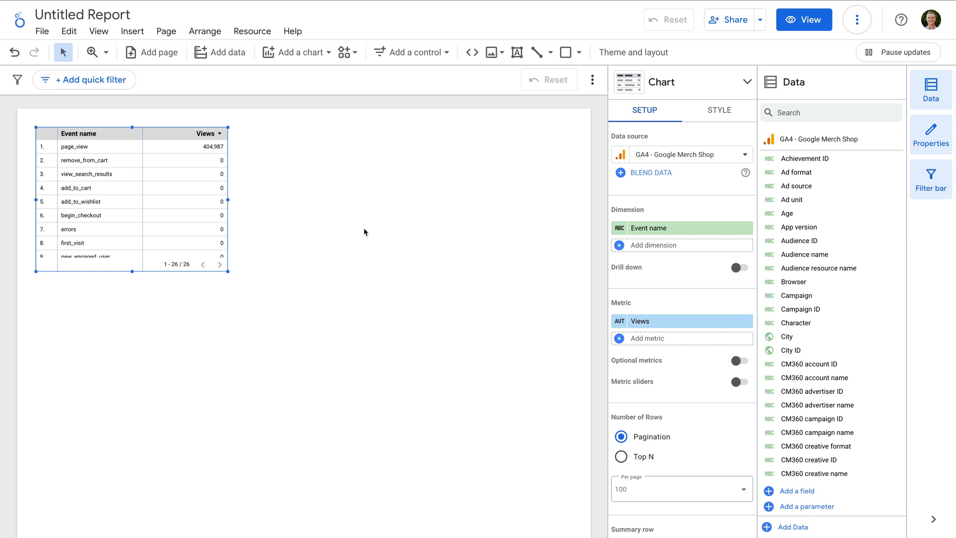
{"action": "mouse_move", "coordinate": [259, 130]}
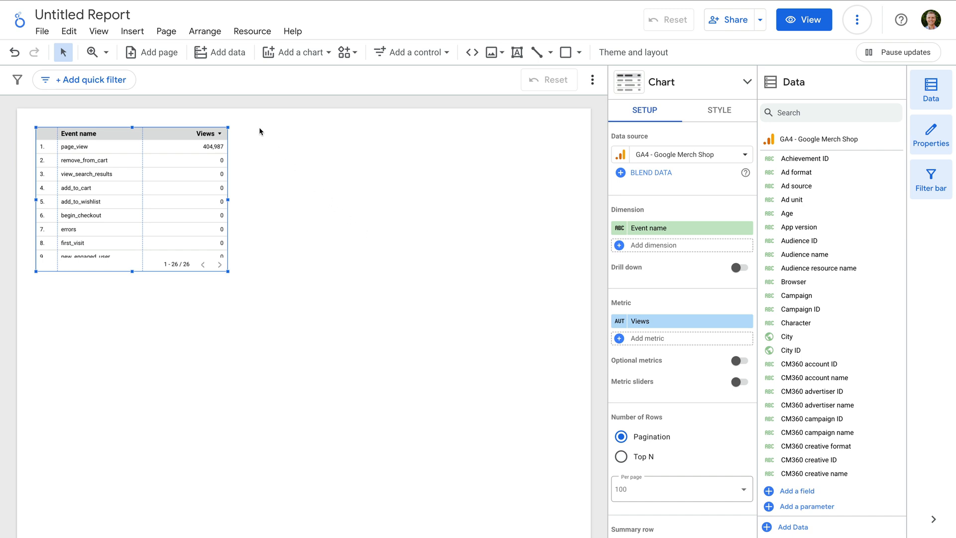
{"action": "mouse_move", "coordinate": [69, 31]}
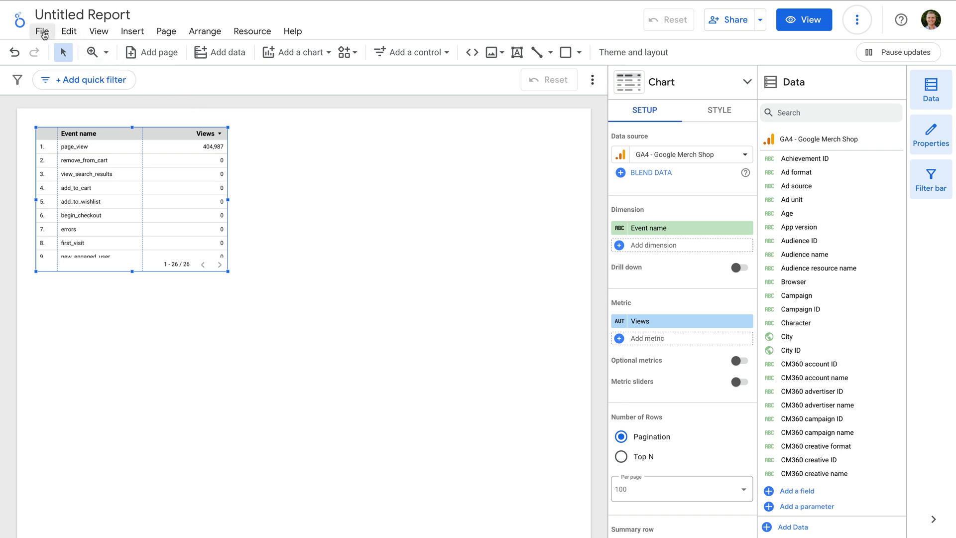
{"action": "left_click", "coordinate": [42, 30]}
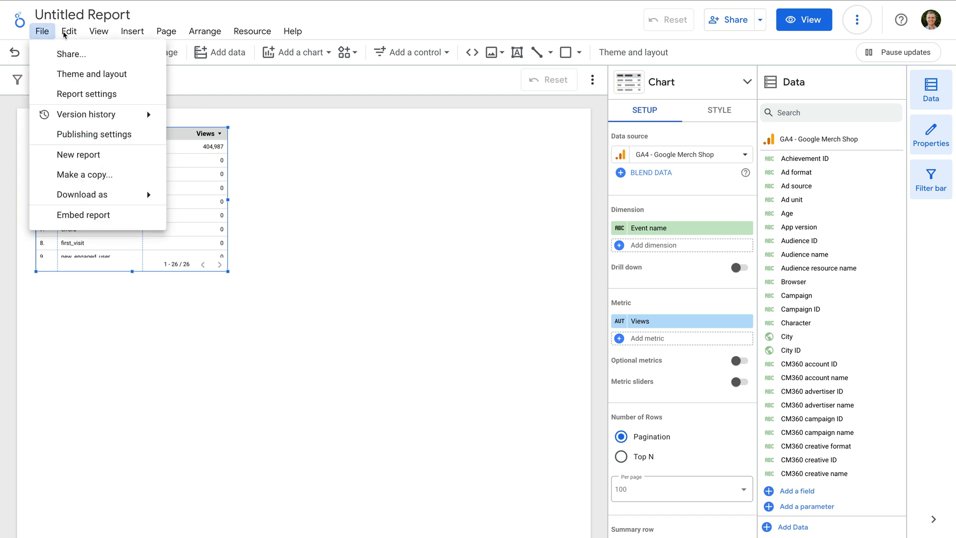
{"action": "left_click", "coordinate": [69, 31]}
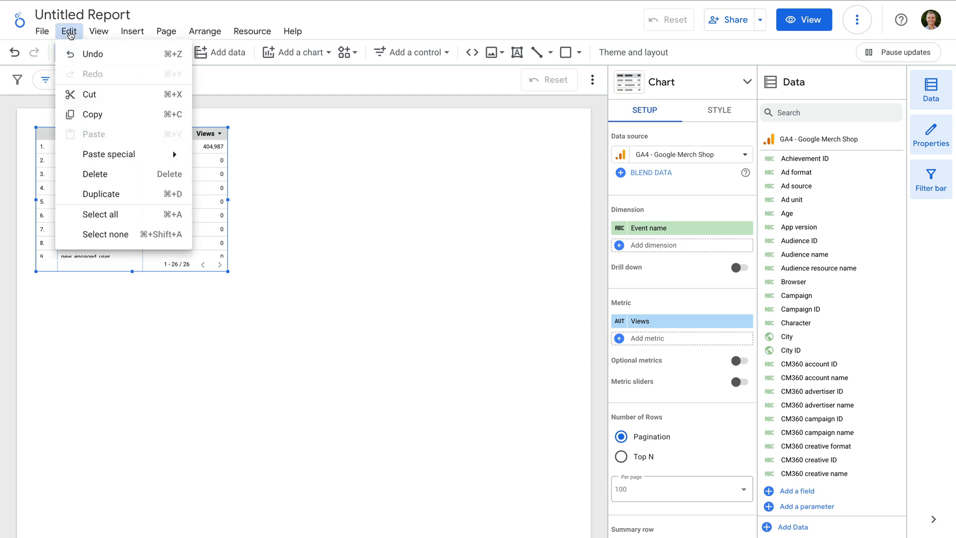
{"action": "left_click", "coordinate": [97, 31]}
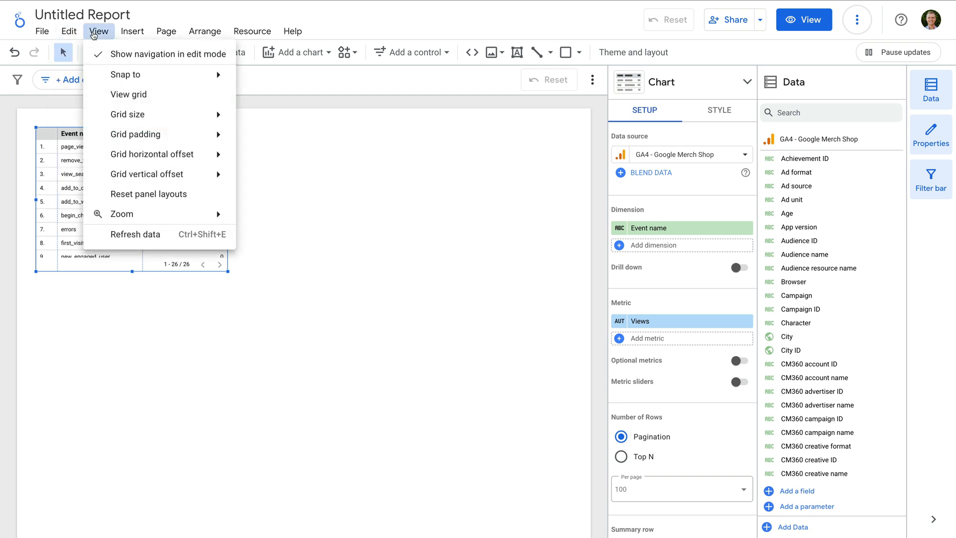
{"action": "left_click", "coordinate": [131, 31]}
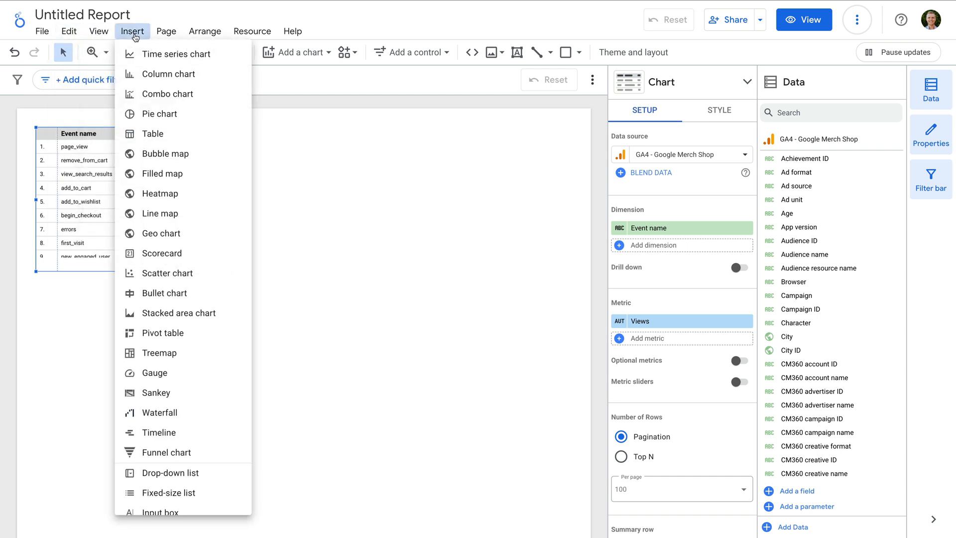
{"action": "left_click", "coordinate": [166, 31]}
{"action": "type", "text": "Website Overview"}
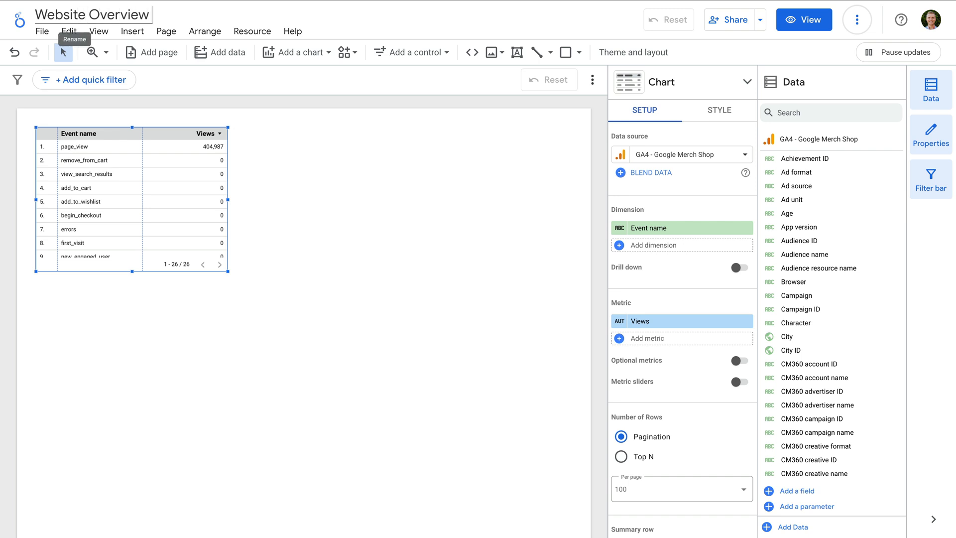
- Complete the report title so it reads 'Website Overview by Loves Data'
{"action": "type", "text": "by Loves Data"}
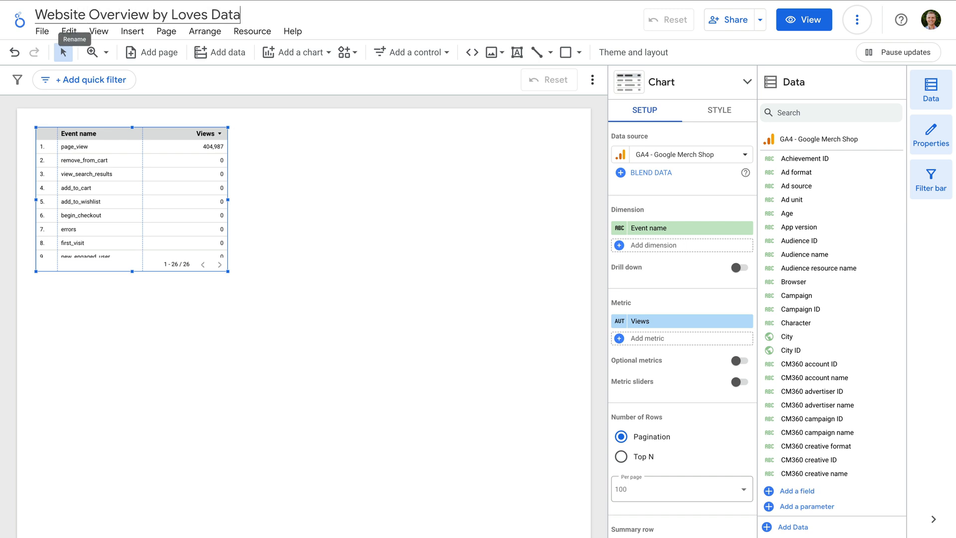
- Commit the new title and select the default event table for deletion
{"action": "left_click", "coordinate": [249, 148]}
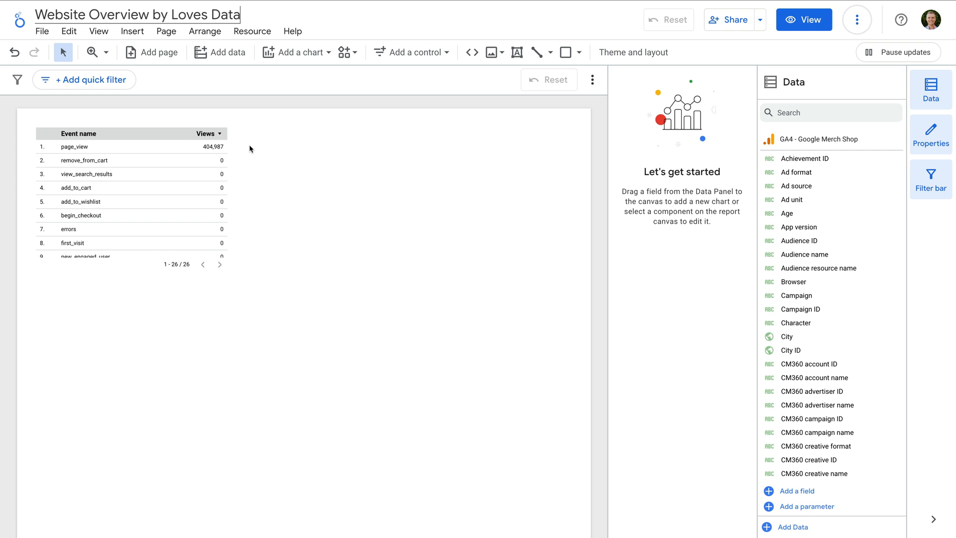
{"action": "left_click", "coordinate": [131, 183]}
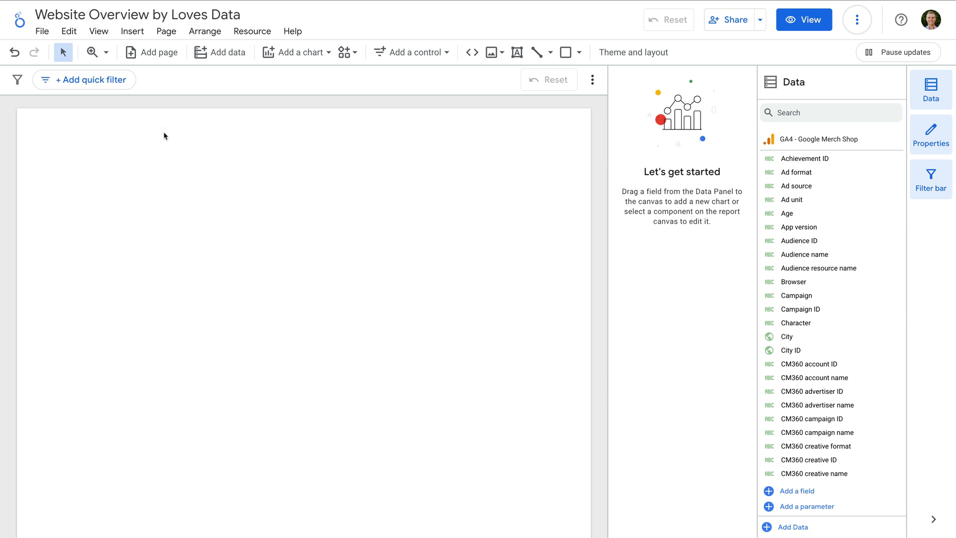
{"action": "mouse_move", "coordinate": [551, 79]}
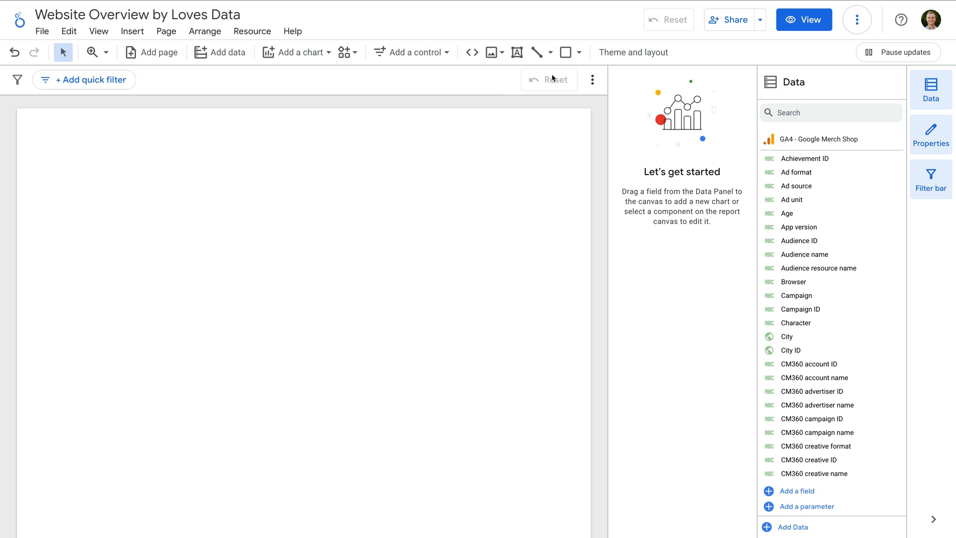
- Set the canvas size to US letter (4:3) - Portrait, 900 by 1200 px, in Theme and layout
{"action": "left_click", "coordinate": [633, 52]}
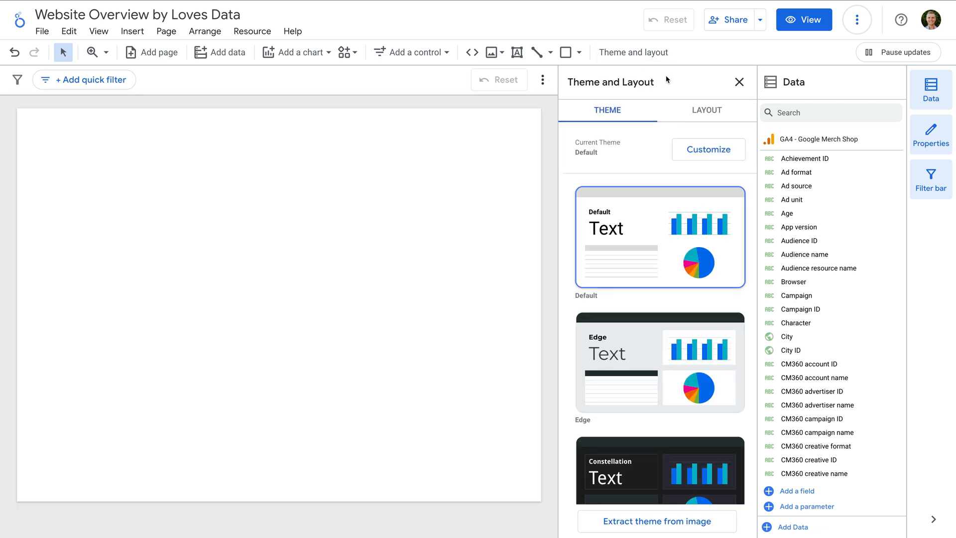
{"action": "left_click", "coordinate": [706, 111]}
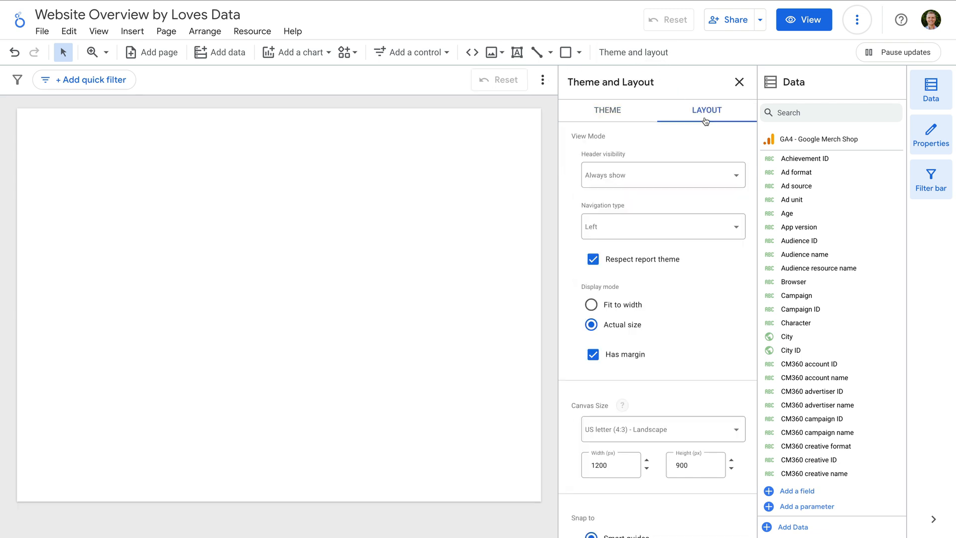
{"action": "scroll", "scroll_direction": "down", "scroll_amount": 3}
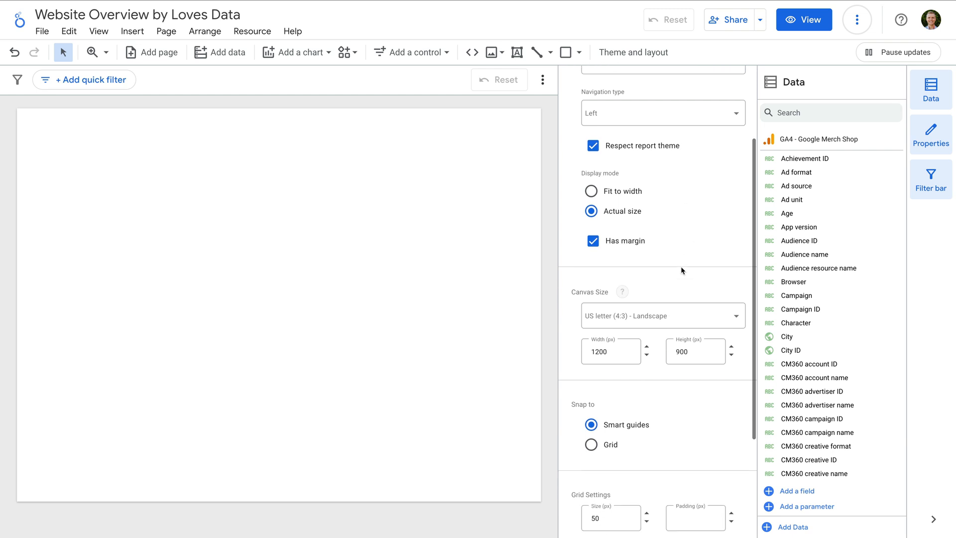
{"action": "left_click", "coordinate": [662, 316]}
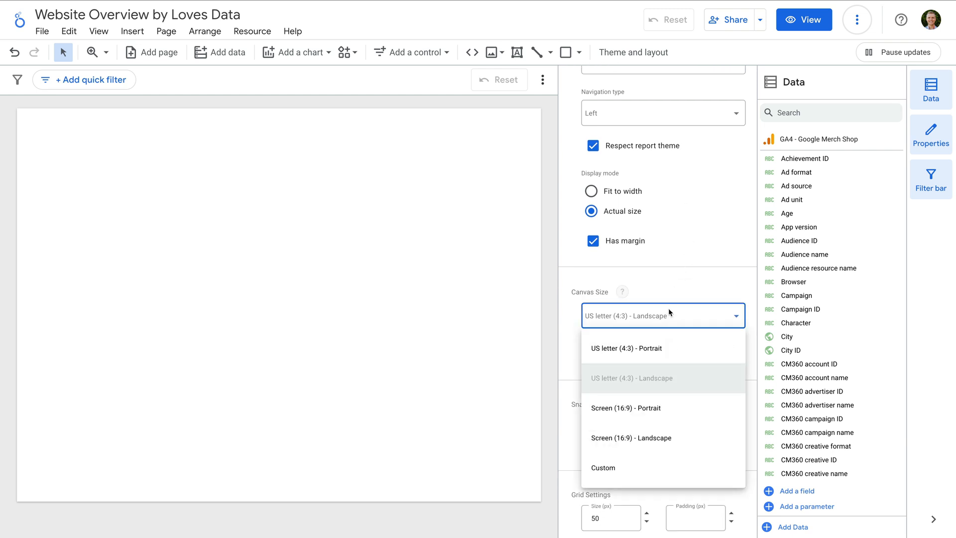
{"action": "left_click", "coordinate": [626, 348]}
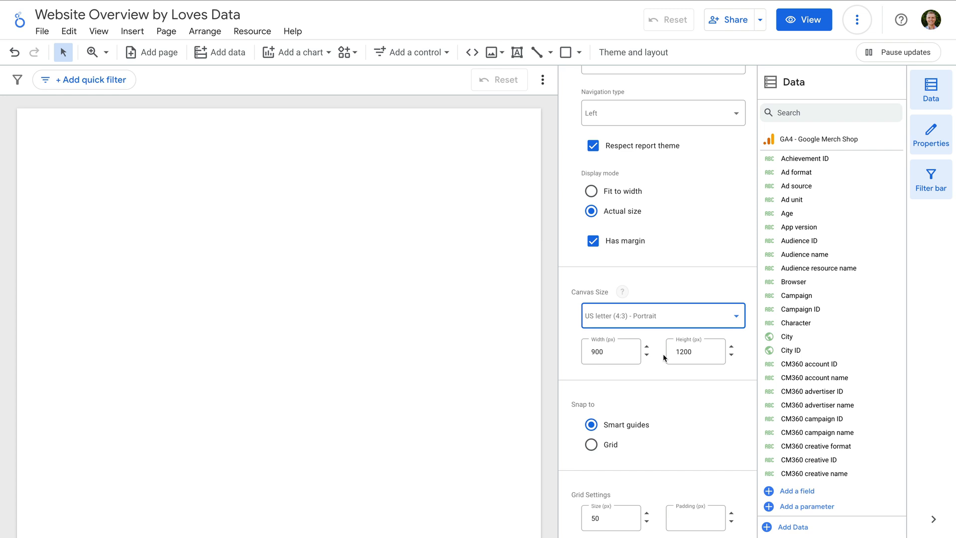
{"action": "mouse_move", "coordinate": [645, 348]}
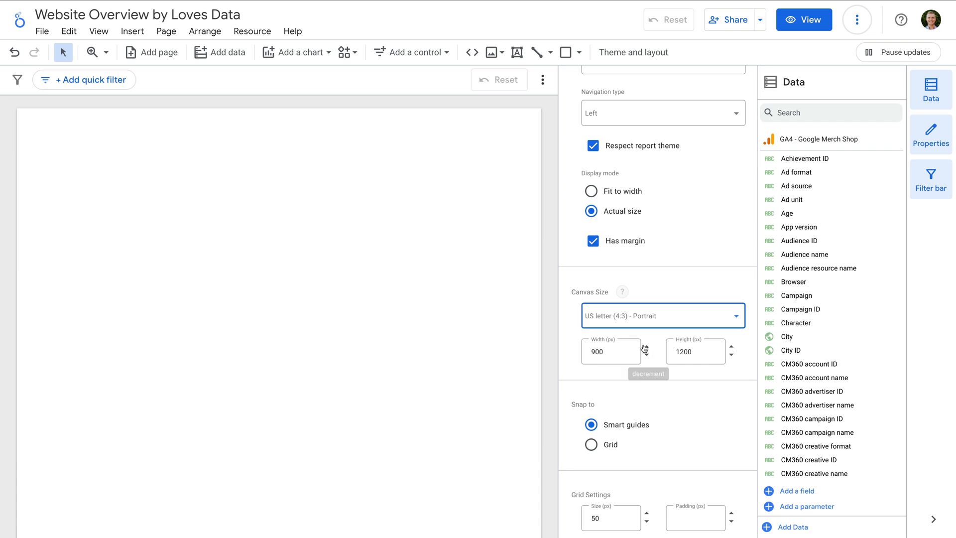
{"action": "mouse_move", "coordinate": [297, 52]}
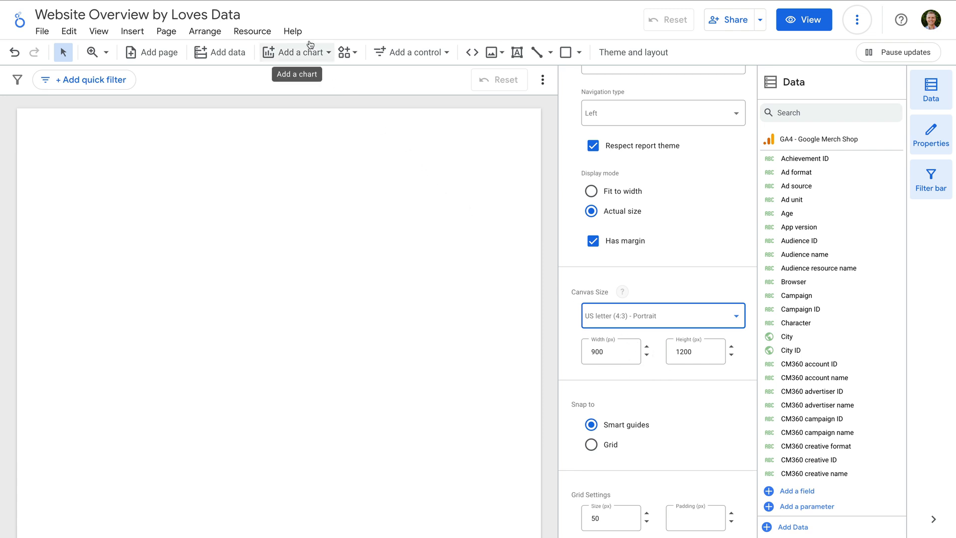
- Add a scorecard and change its metric from Views to Active users (77,687)
{"action": "left_click", "coordinate": [297, 52]}
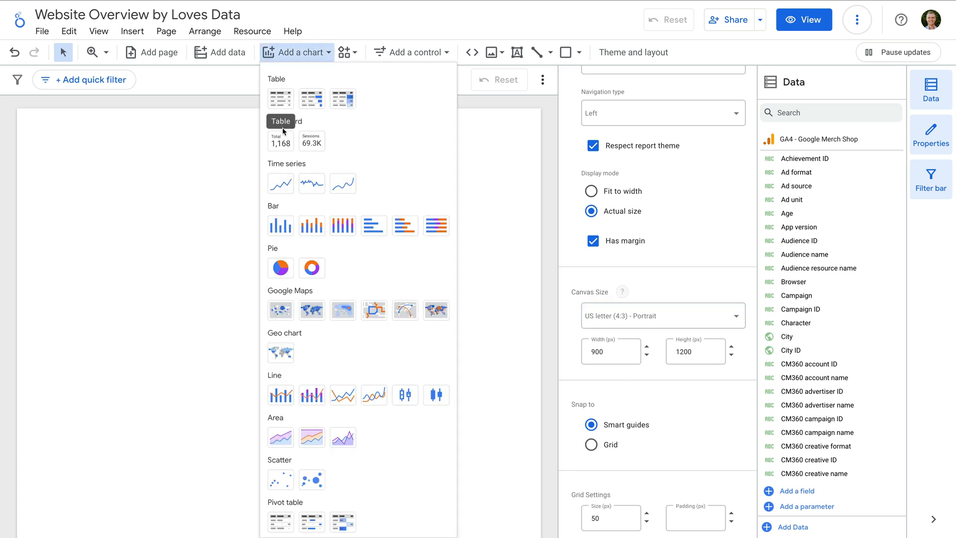
{"action": "left_click", "coordinate": [281, 140]}
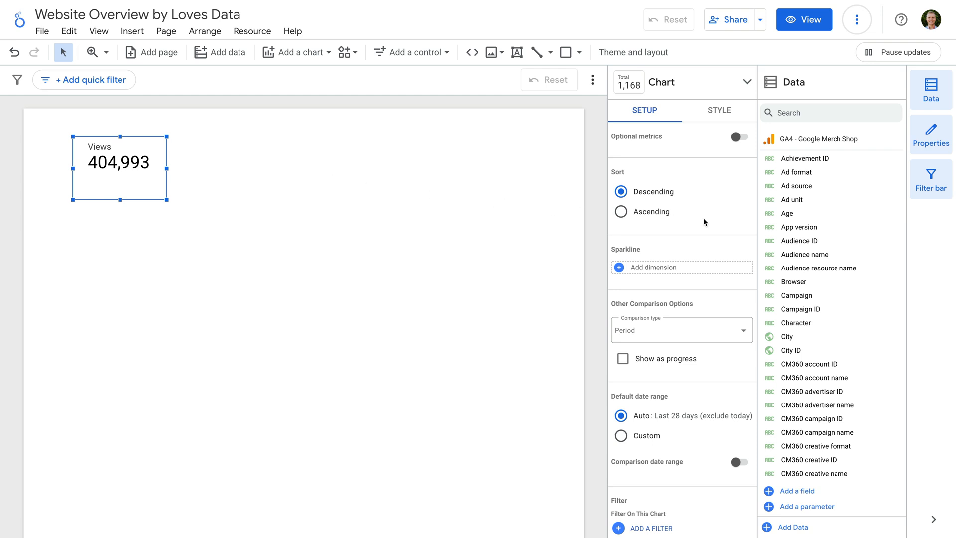
{"action": "scroll", "scroll_direction": "up", "scroll_amount": 3}
{"action": "type", "text": "active users"}
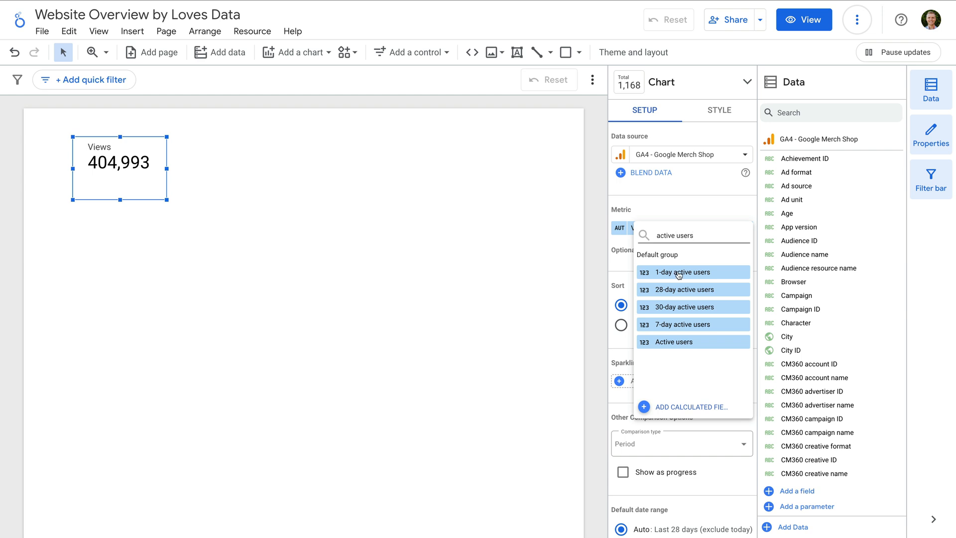
{"action": "left_click", "coordinate": [672, 342]}
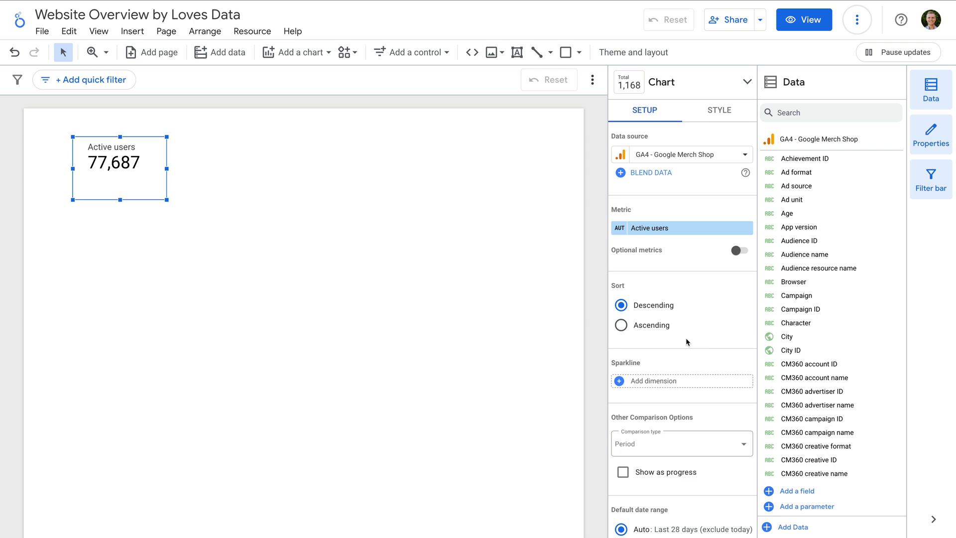
{"action": "scroll", "scroll_direction": "down", "scroll_amount": 3}
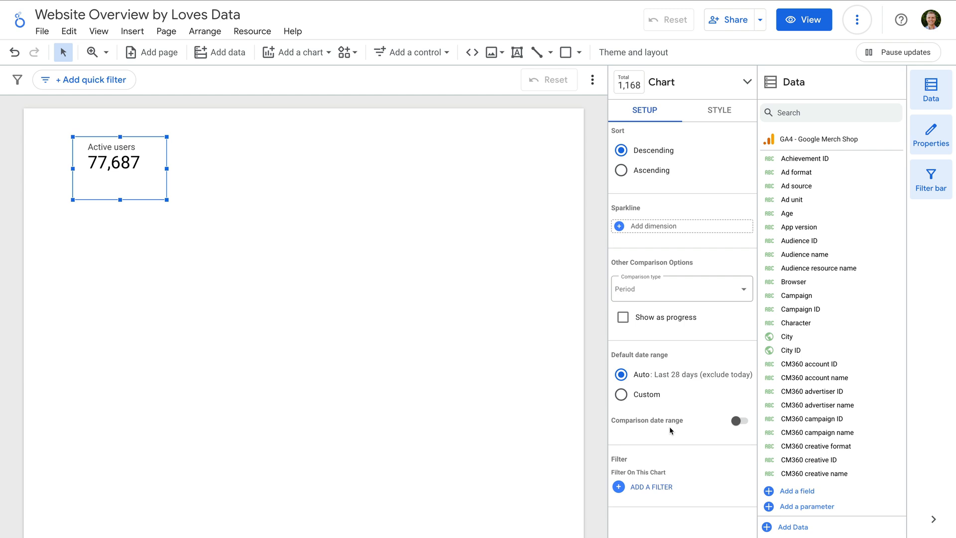
- Enable a Previous period comparison date range so the scorecard shows -0.7%
{"action": "left_click", "coordinate": [738, 420]}
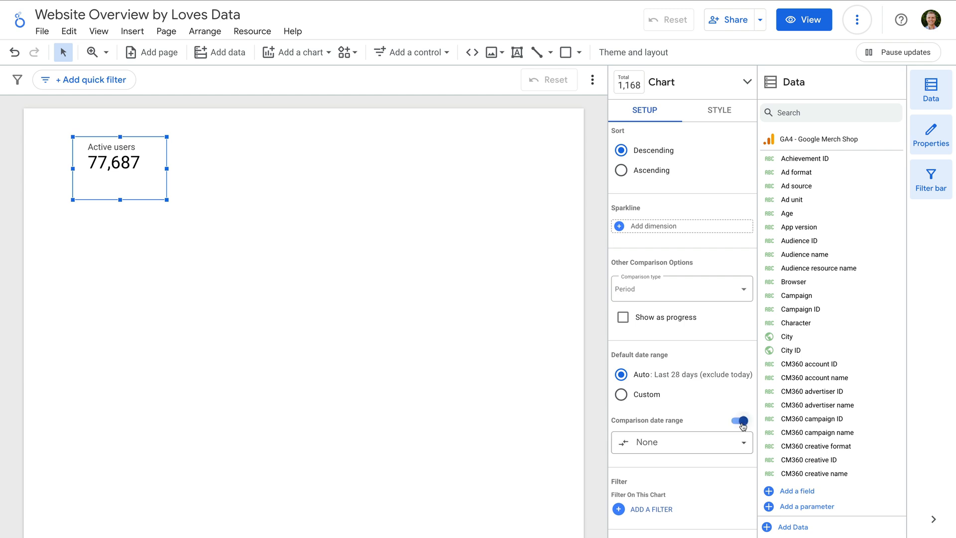
{"action": "left_click", "coordinate": [741, 420]}
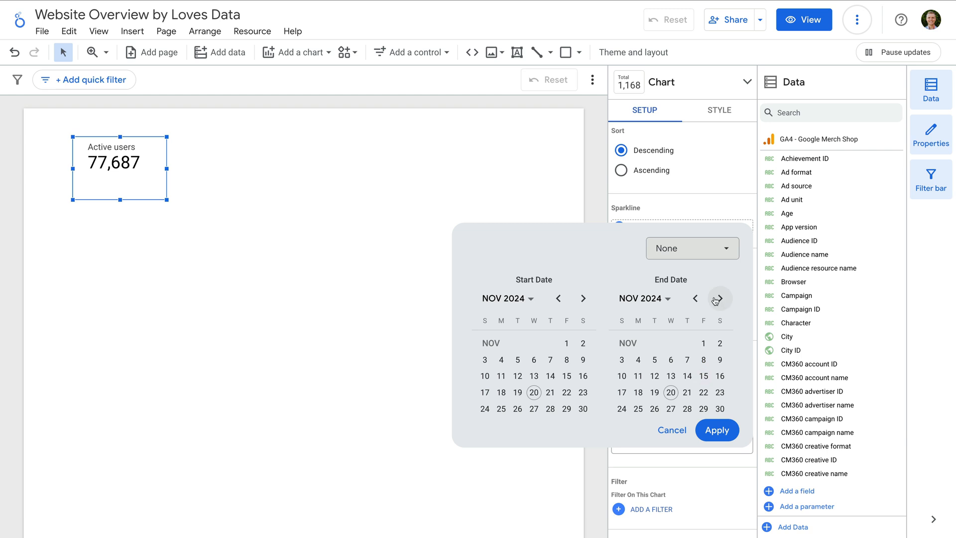
{"action": "left_click", "coordinate": [692, 248]}
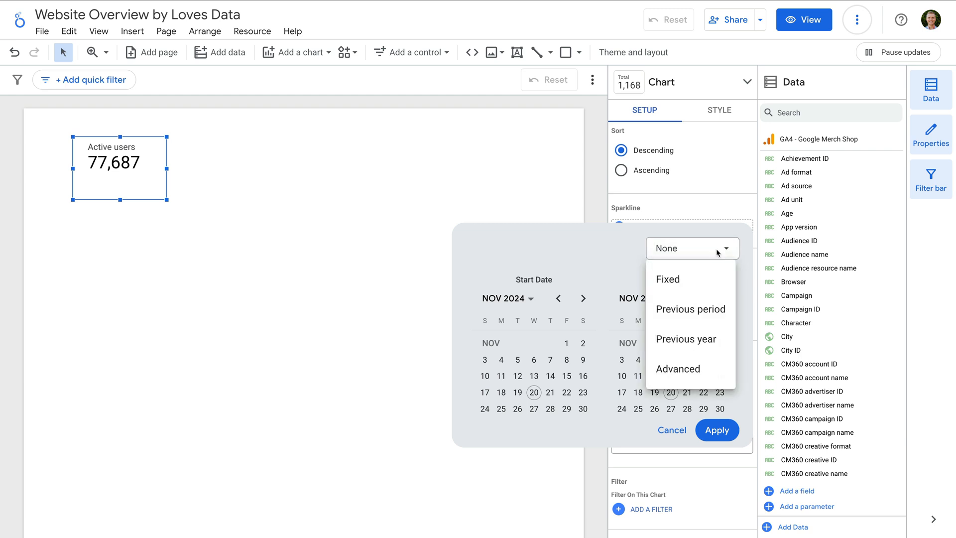
{"action": "left_click", "coordinate": [691, 309]}
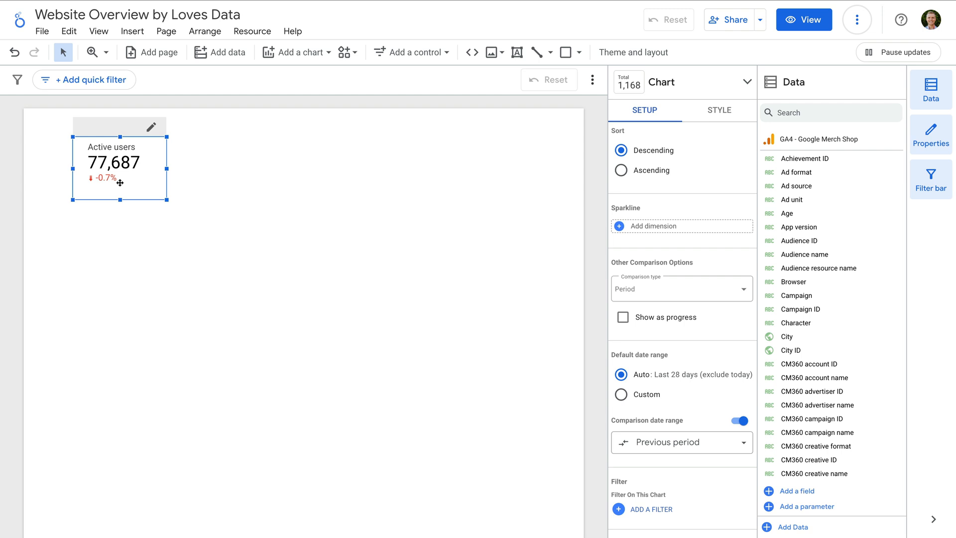
- Copy the scorecard to the right and set its metric to Key events (115,963, -23.4%)
{"action": "left_click_drag", "start_coordinate": [115, 161], "coordinate": [210, 162]}
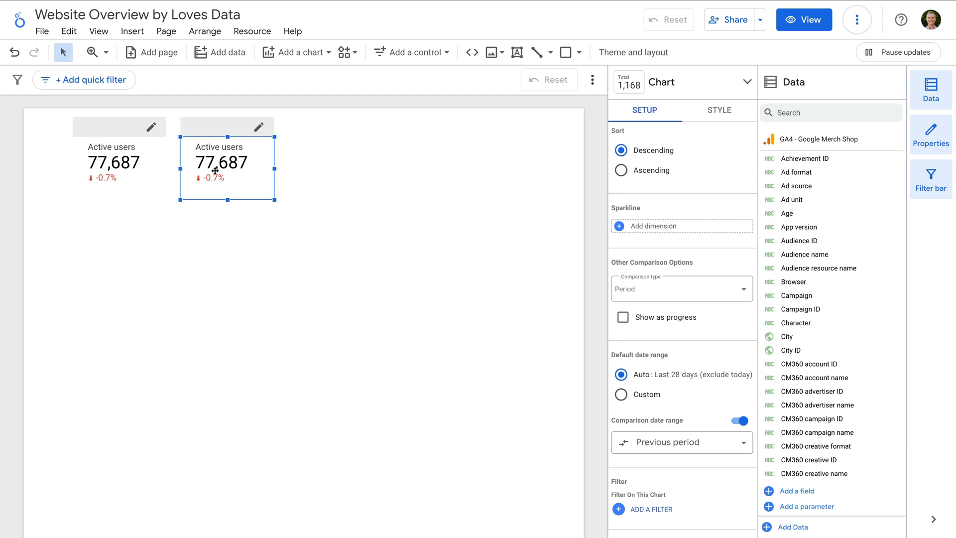
{"action": "mouse_move", "coordinate": [657, 206]}
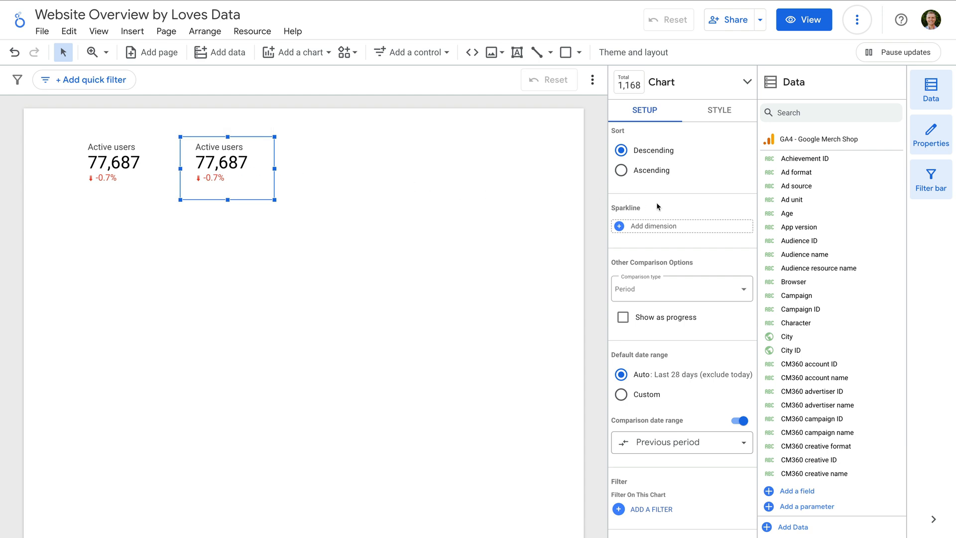
{"action": "left_click", "coordinate": [628, 228]}
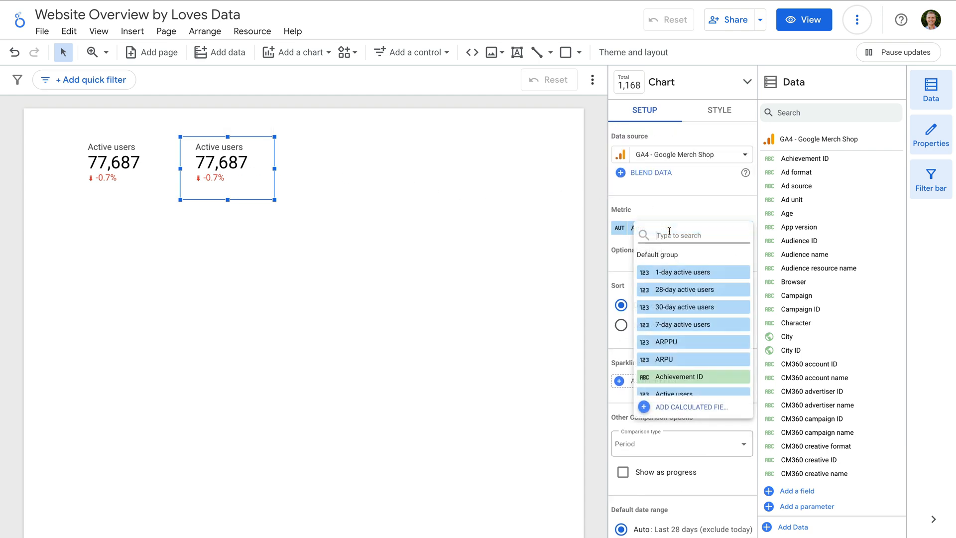
{"action": "type", "text": "key events"}
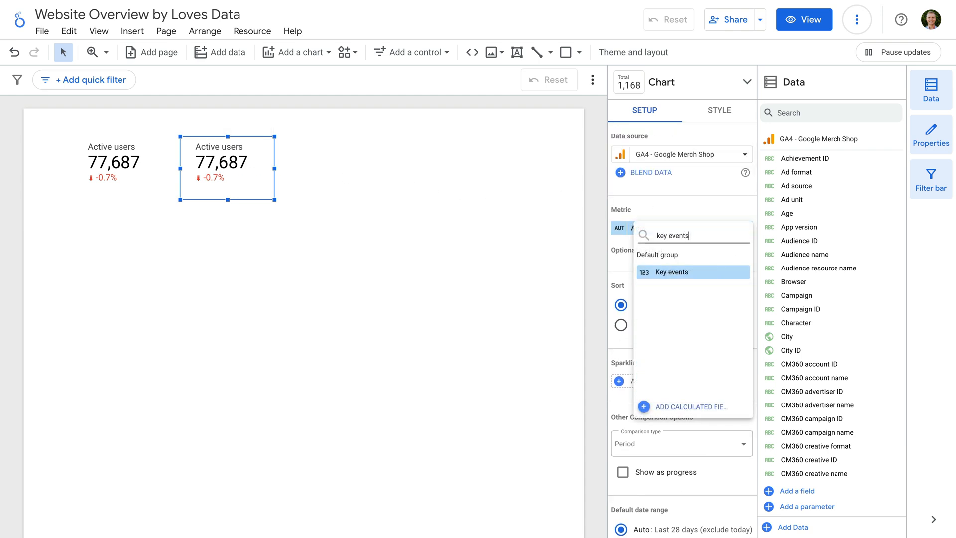
{"action": "mouse_move", "coordinate": [698, 271]}
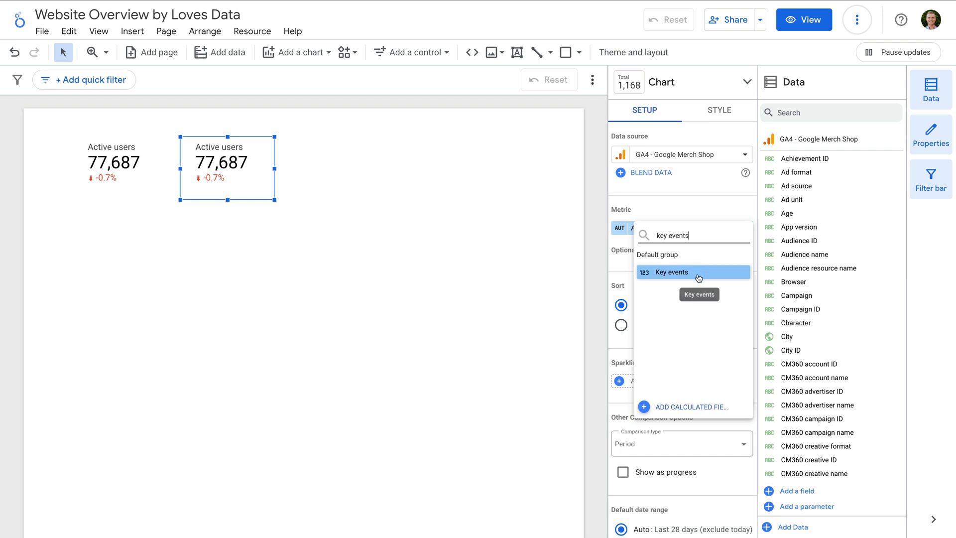
{"action": "left_click", "coordinate": [671, 271]}
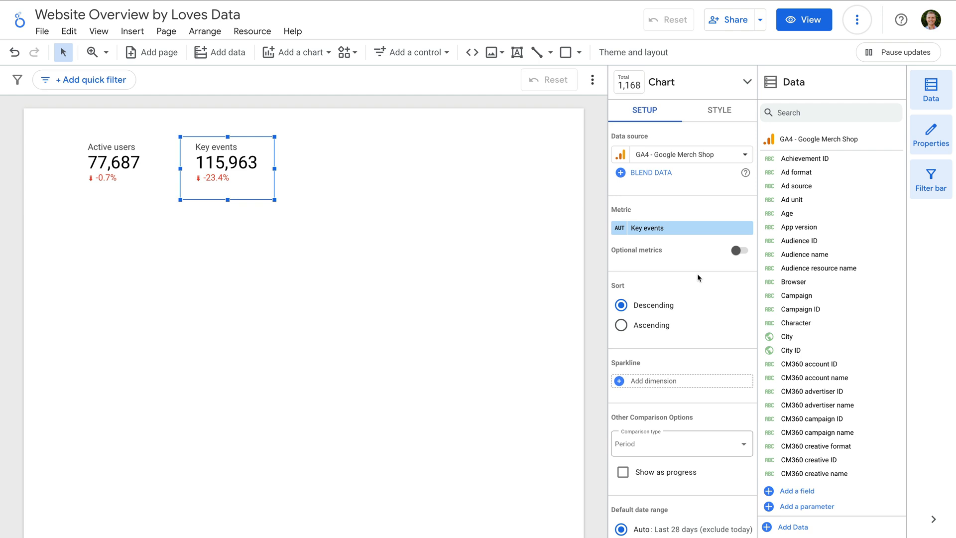
- Copy the Key events scorecard rightward and set it to Session key event rate (26.72%, -6.5%)
{"action": "left_click_drag", "start_coordinate": [227, 168], "coordinate": [250, 178]}
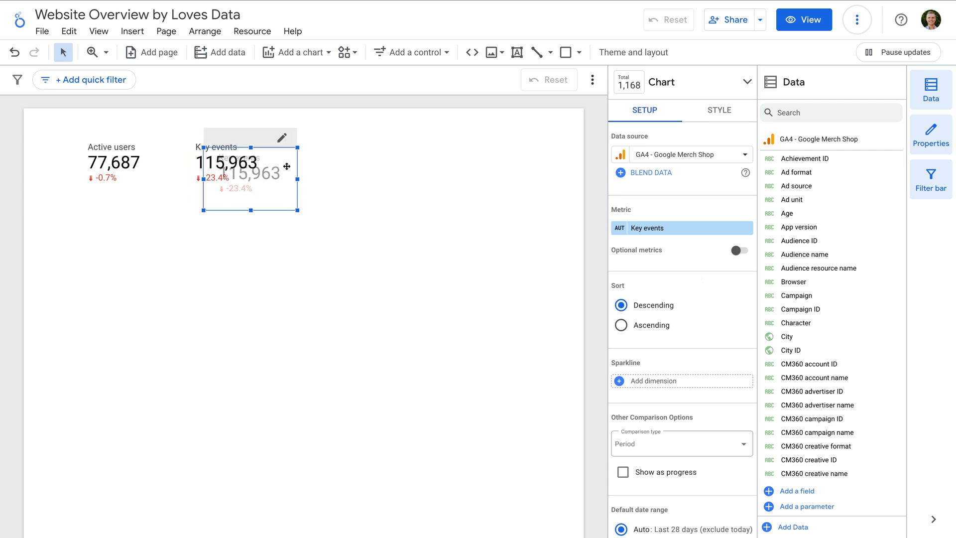
{"action": "left_click_drag", "start_coordinate": [250, 173], "coordinate": [336, 161]}
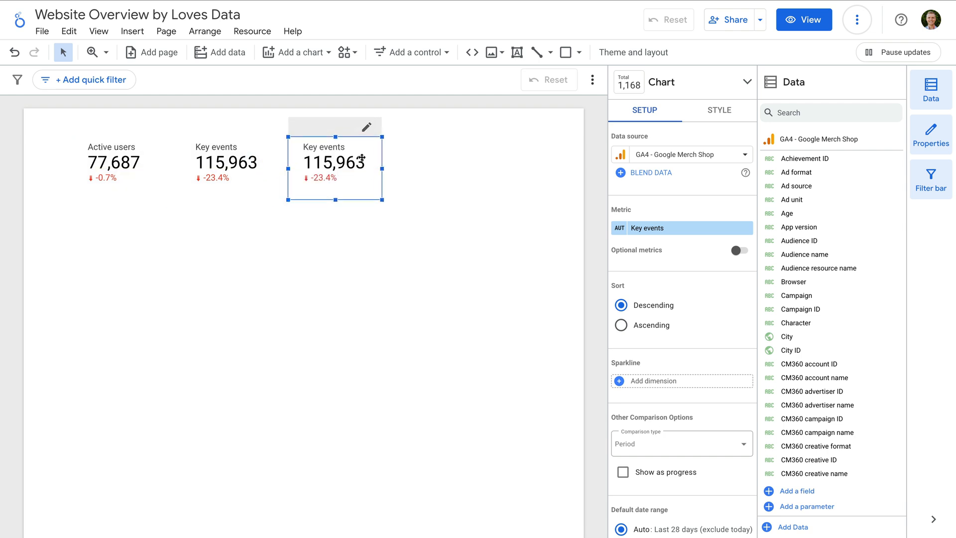
{"action": "left_click", "coordinate": [681, 227]}
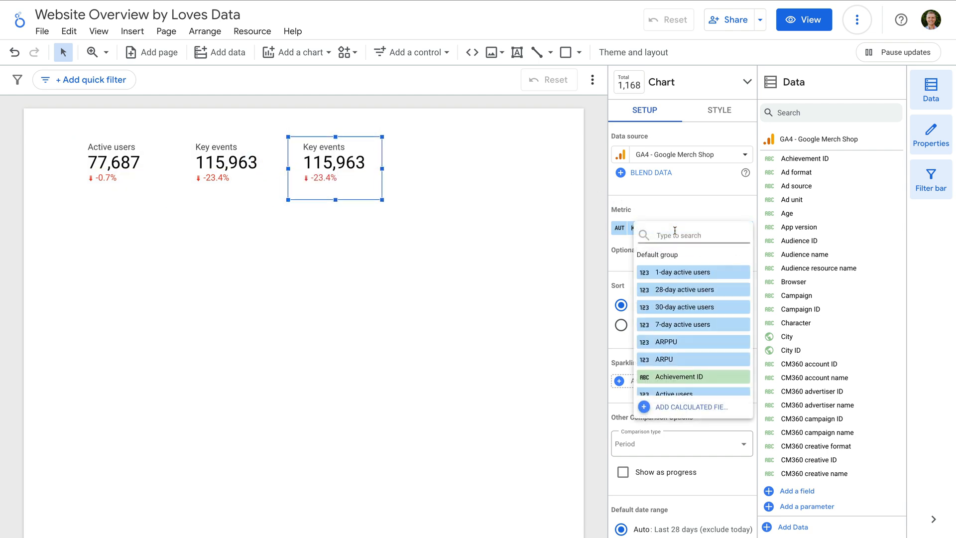
{"action": "type", "text": "session key event rate"}
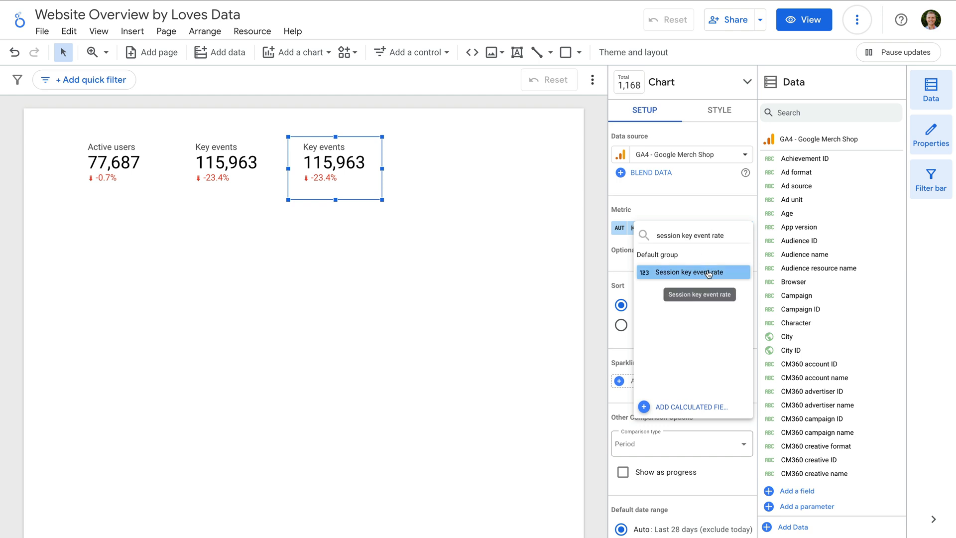
{"action": "left_click", "coordinate": [689, 272]}
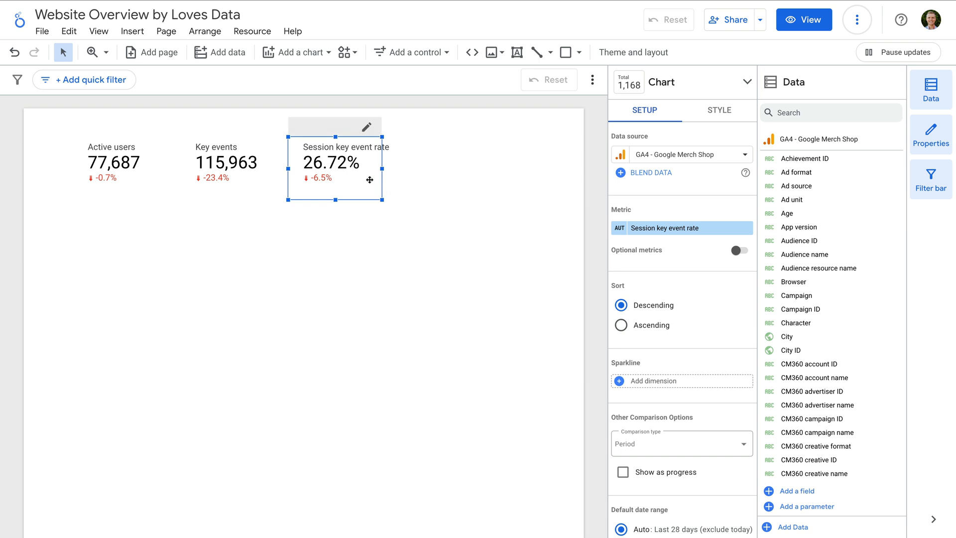
{"action": "mouse_move", "coordinate": [364, 179]}
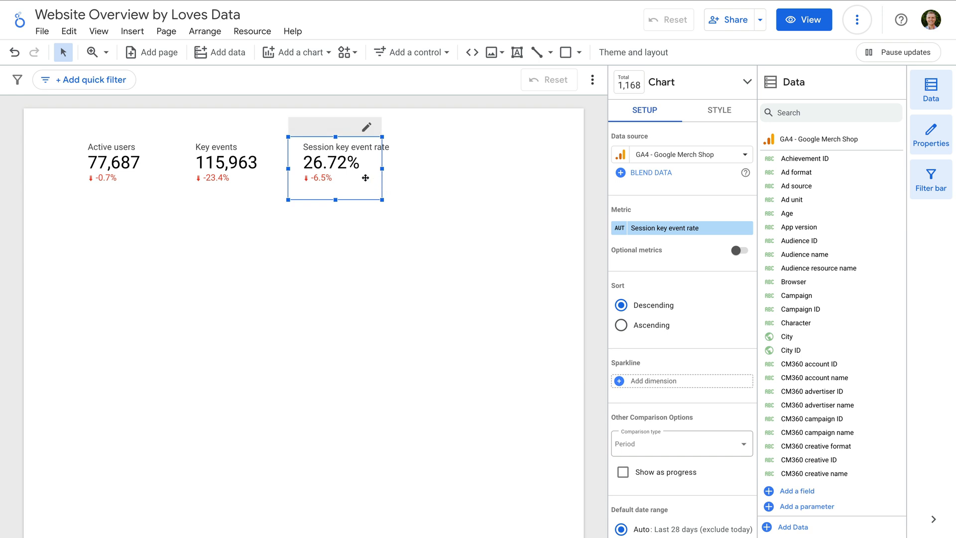